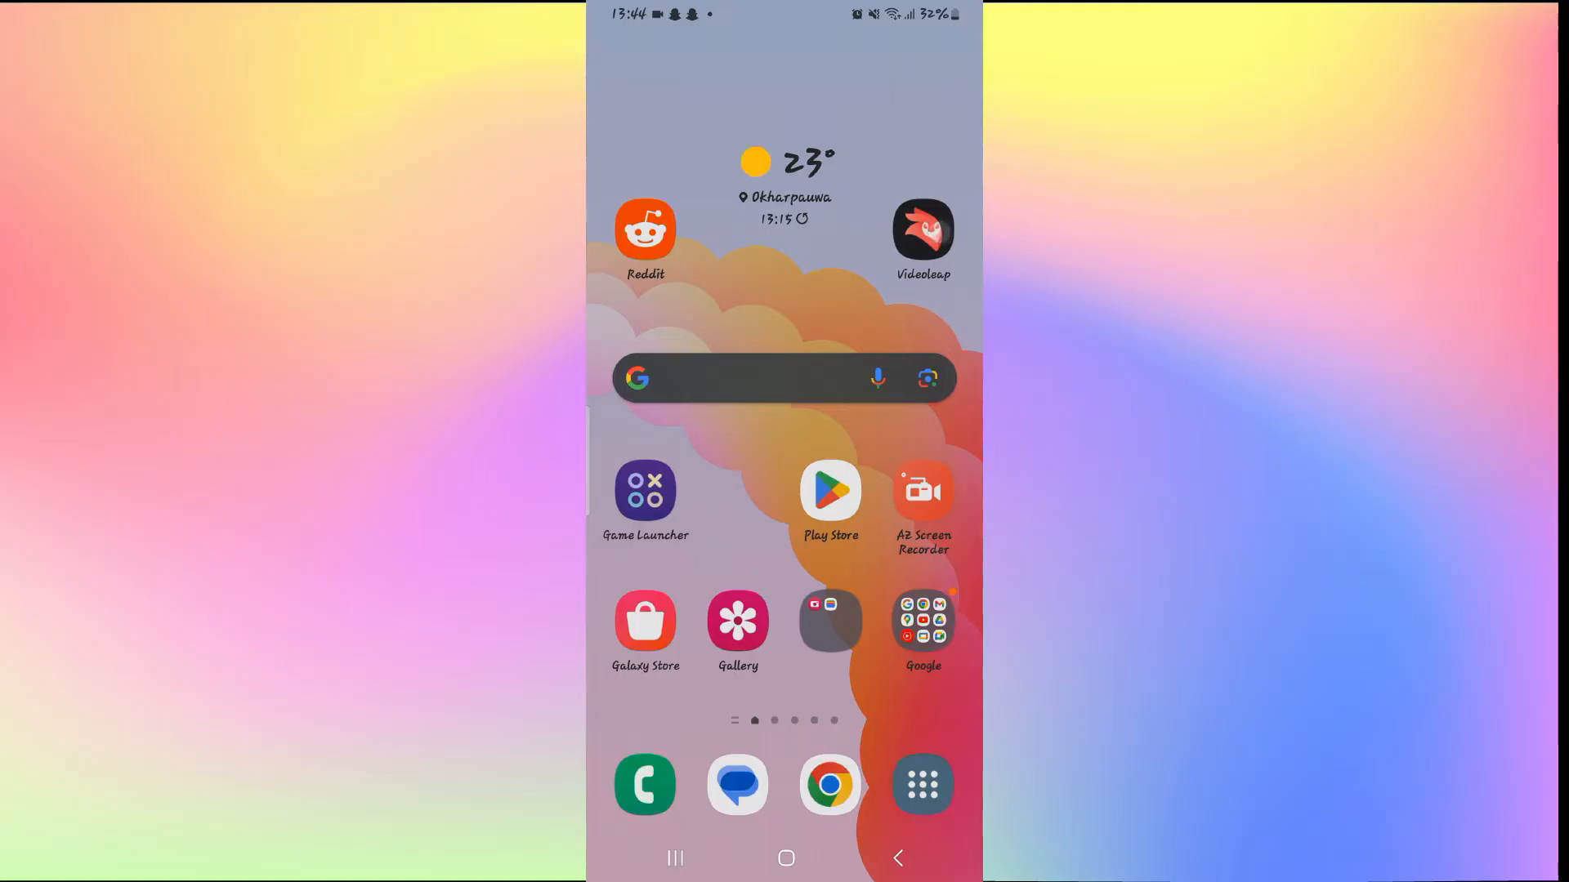
Launch Videoleap from the Android home screen to reach its home feed.
left_click(922, 231)
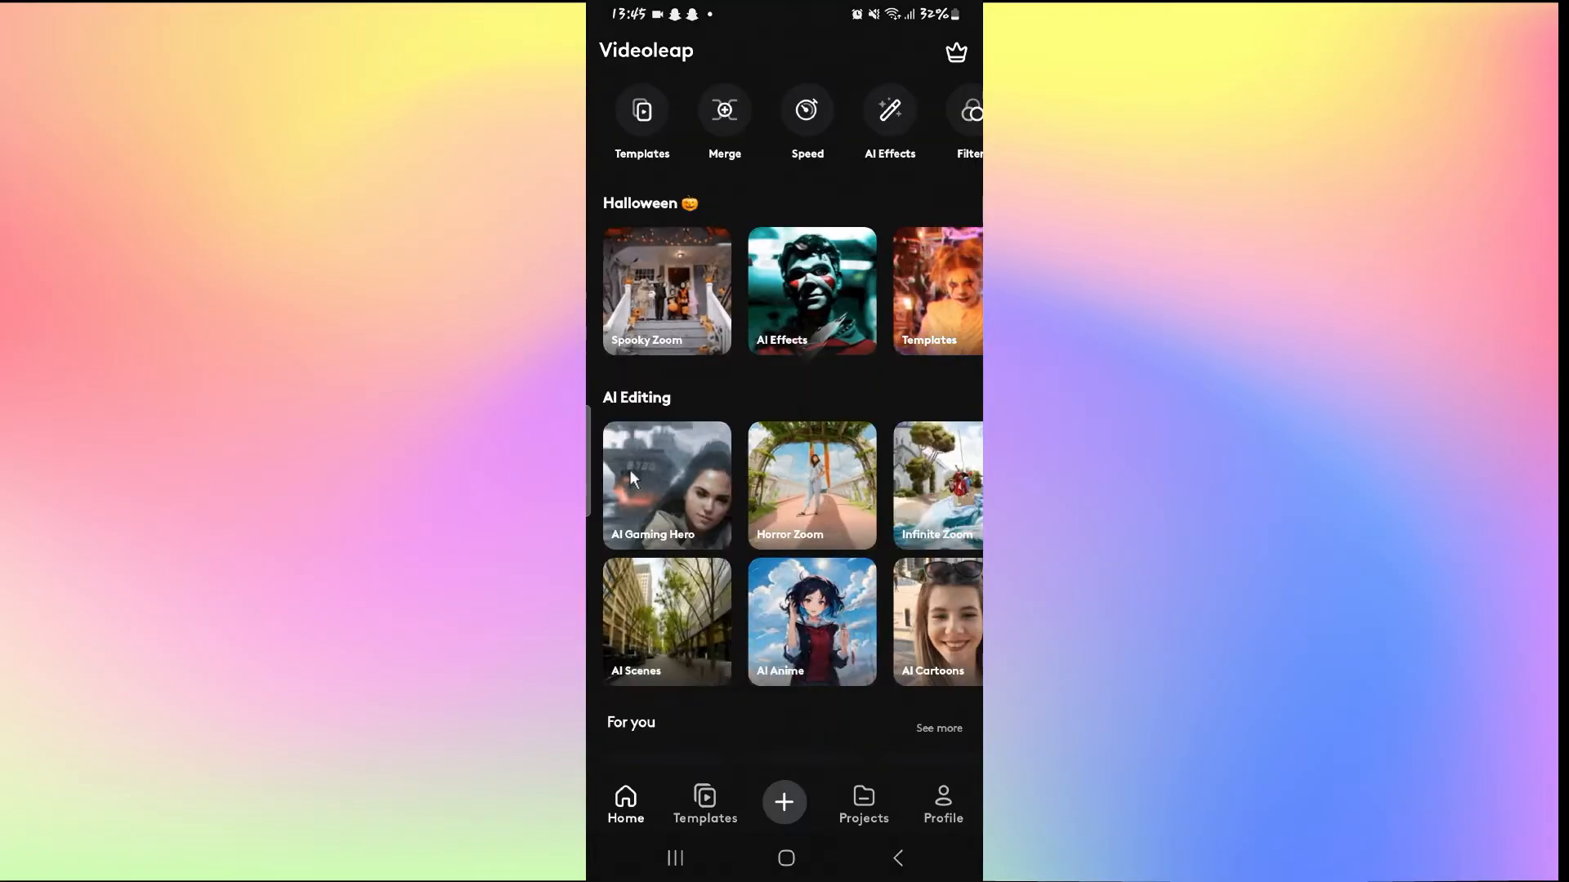
Create a blank new project with the accordion player clip on the timeline.
left_click(783, 800)
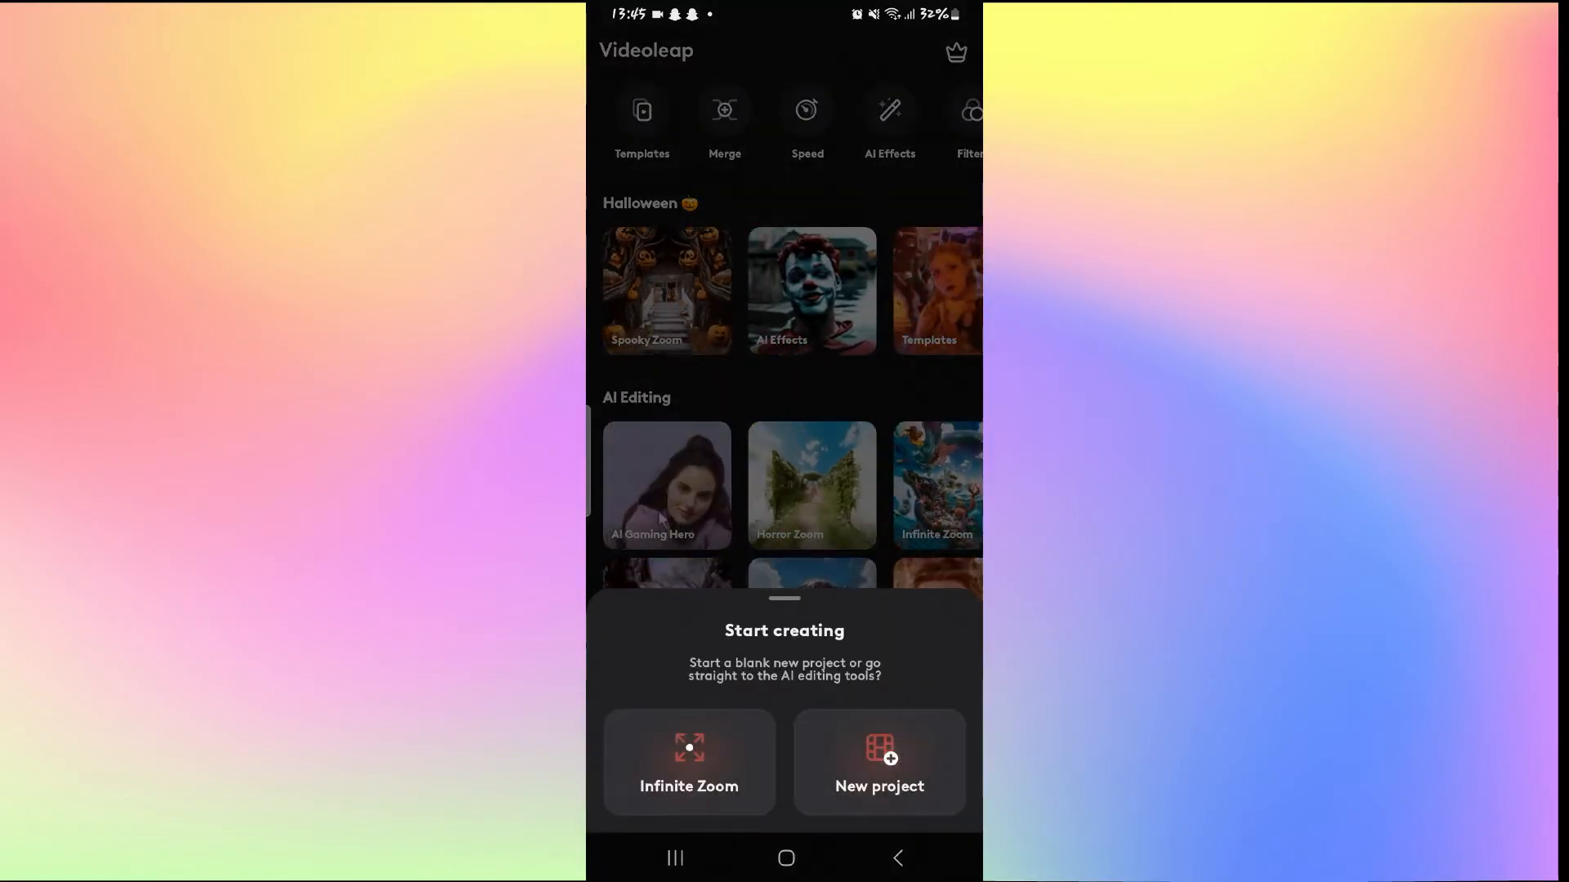
left_click(878, 761)
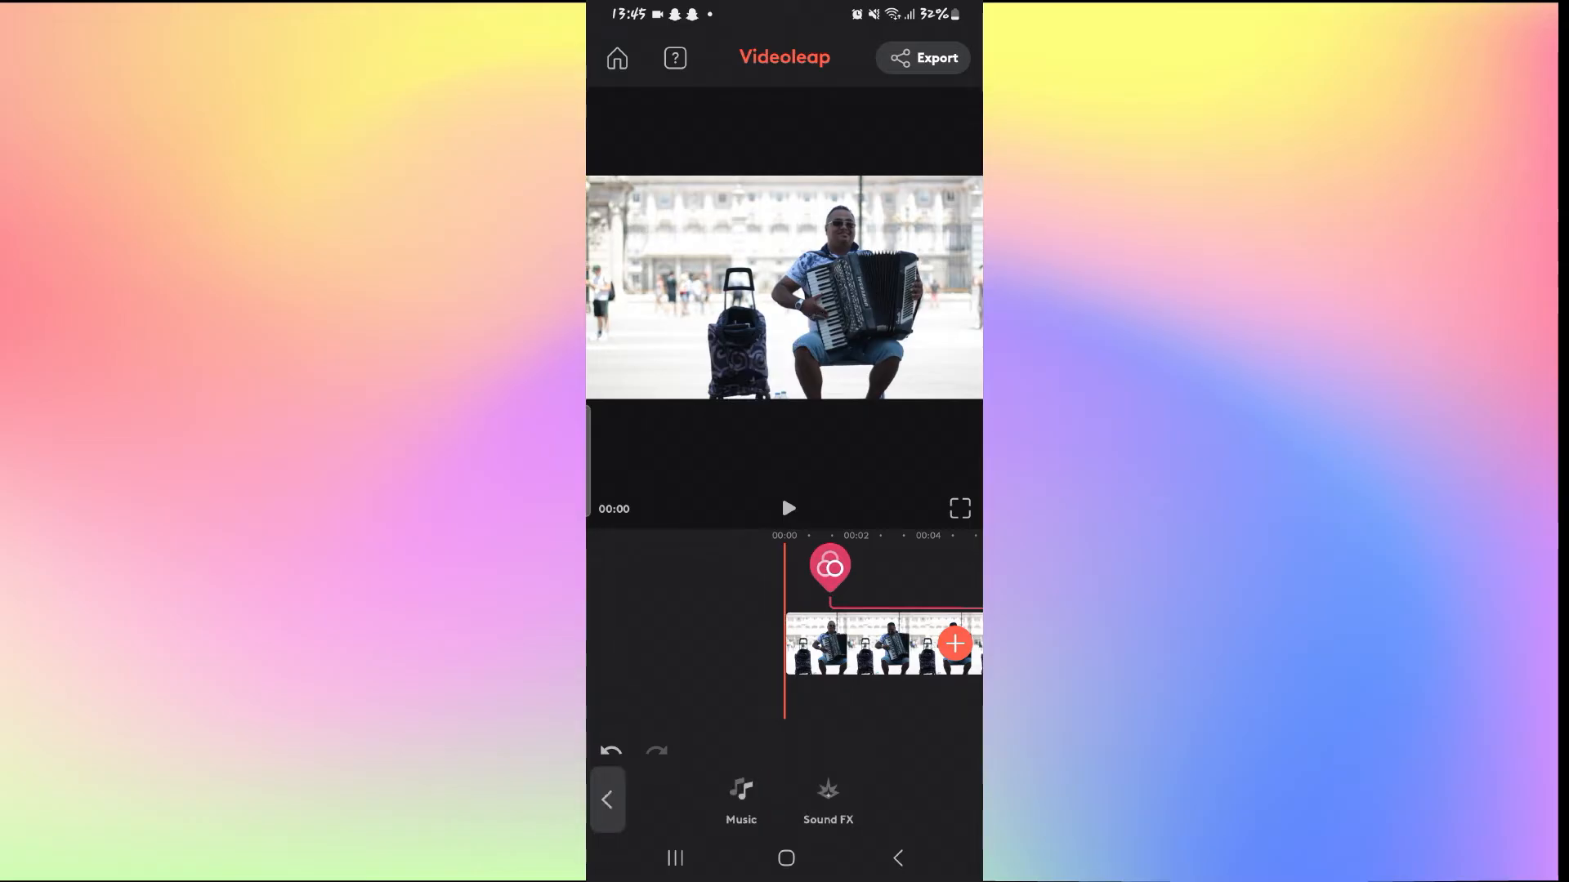
Add a music track spanning the nine-second accordion clip and start playback.
left_click(741, 800)
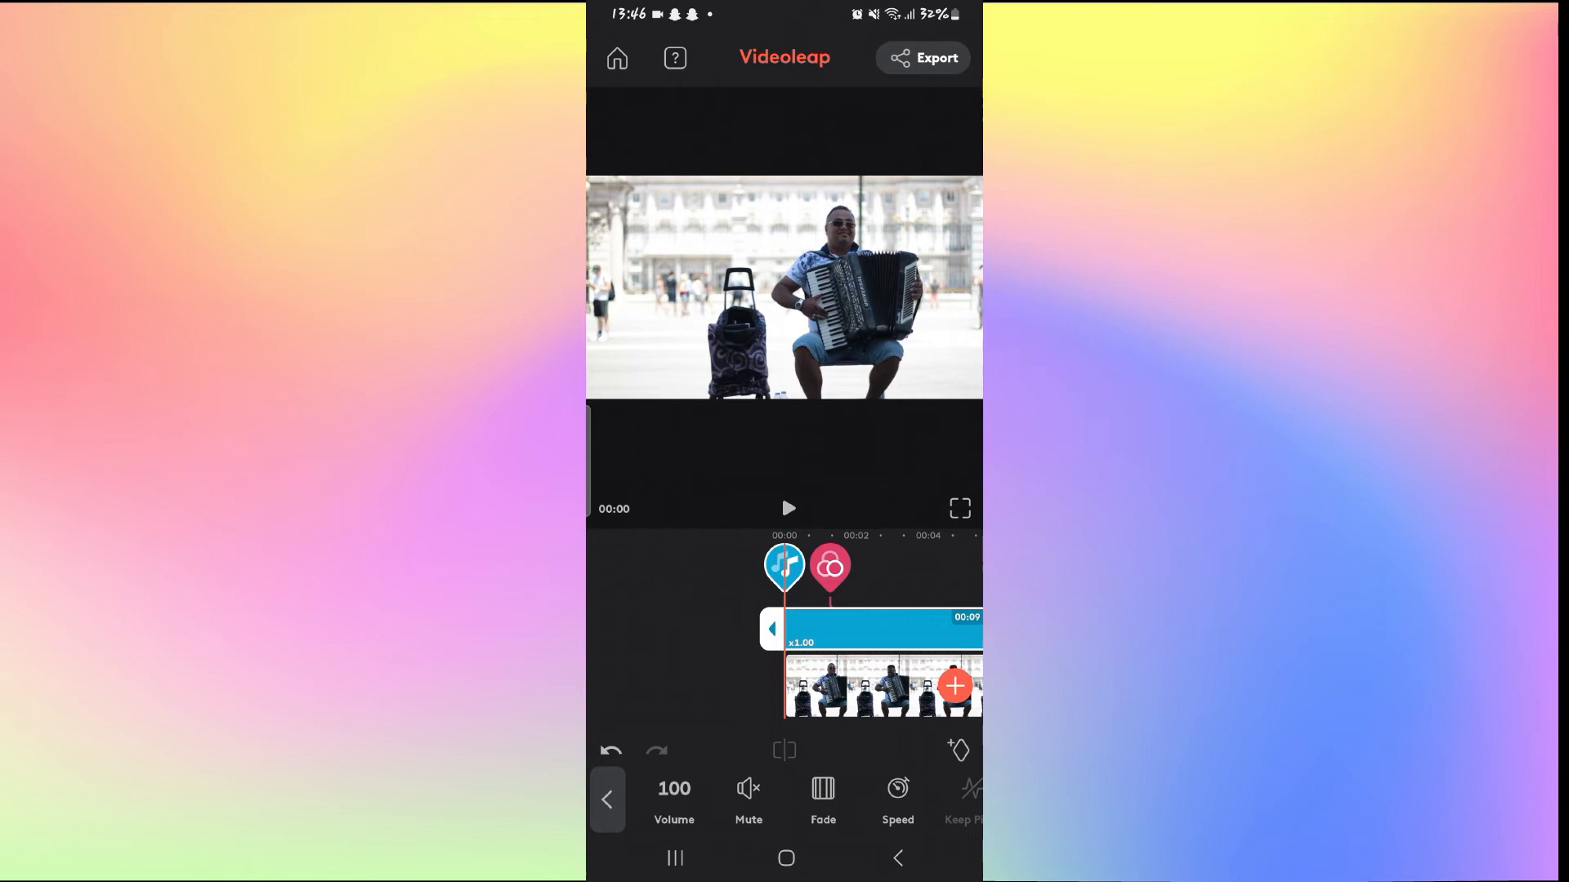
left_click(788, 508)
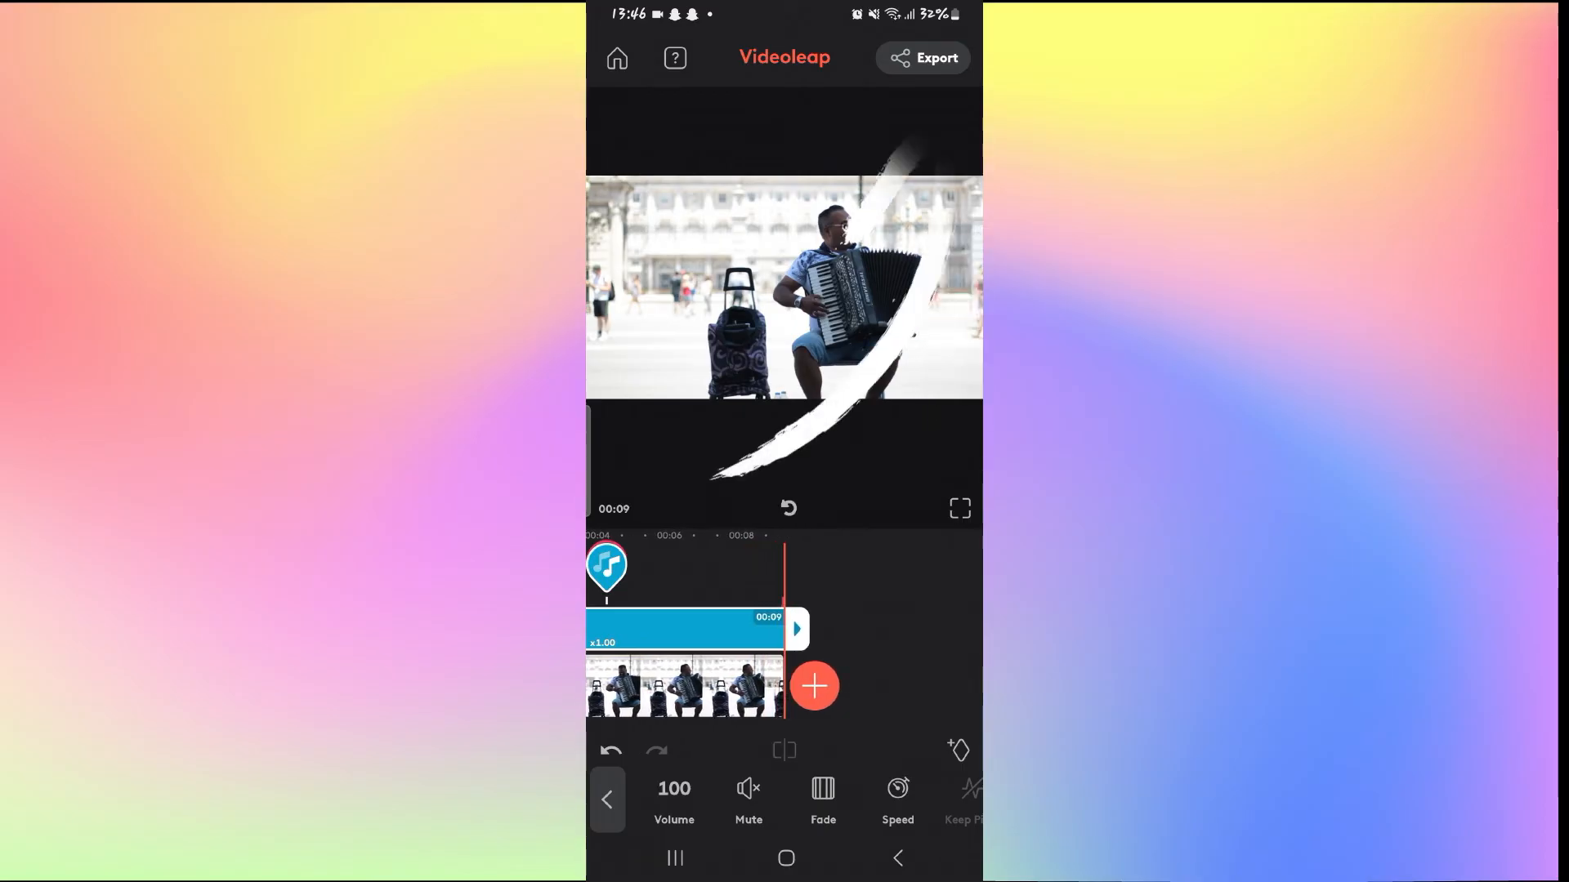
Preview the music over the accordion clip through to the end.
left_click(920, 58)
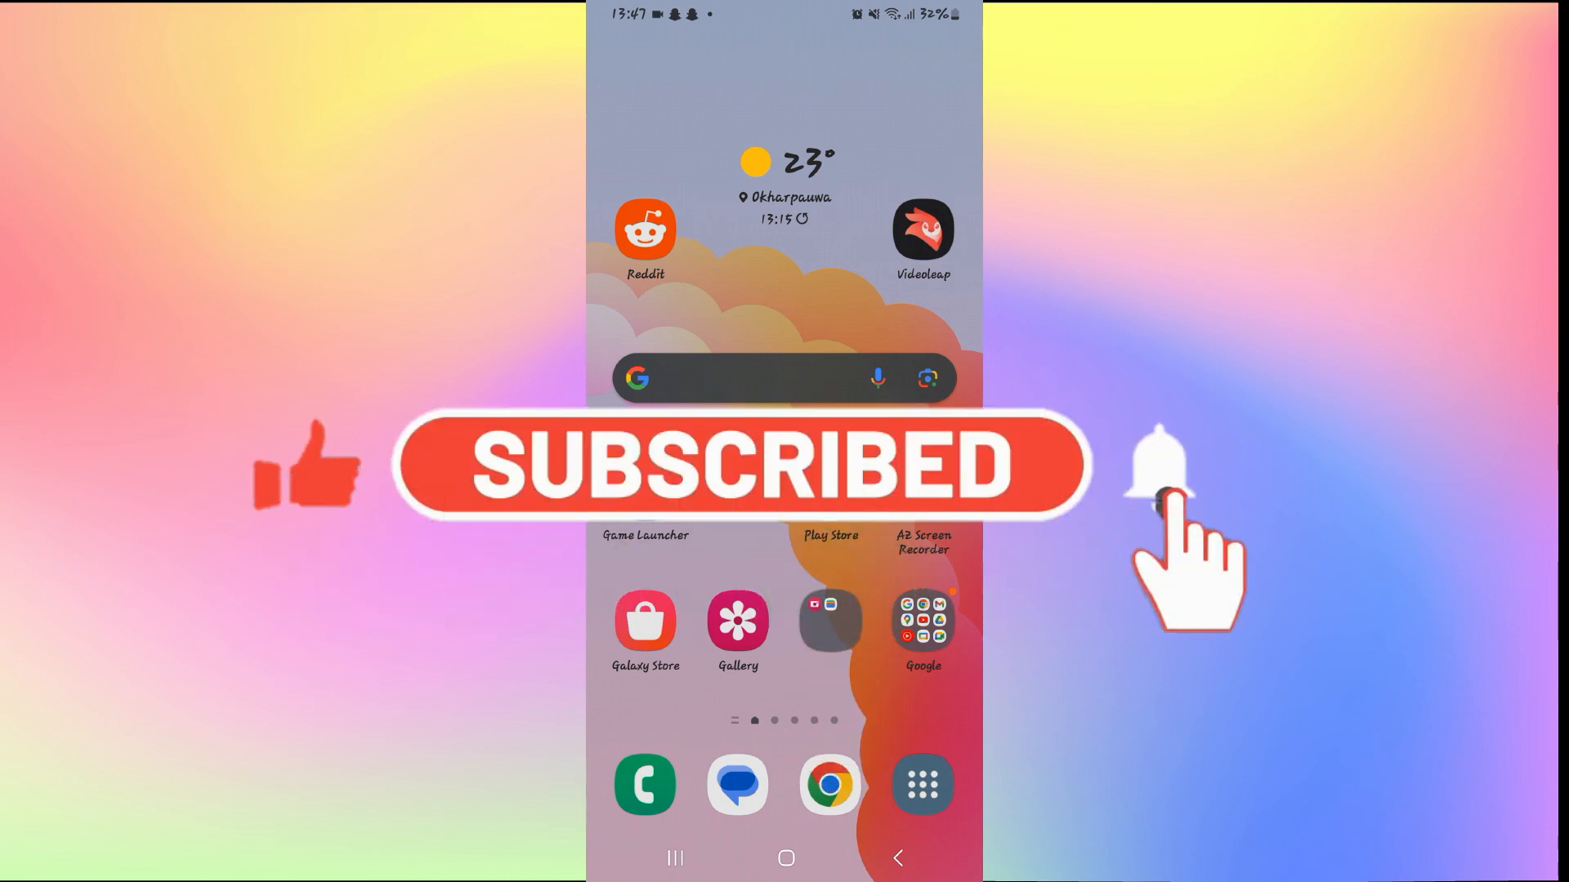
Exit Videoleap back to the Android home screen.
left_click(1160, 470)
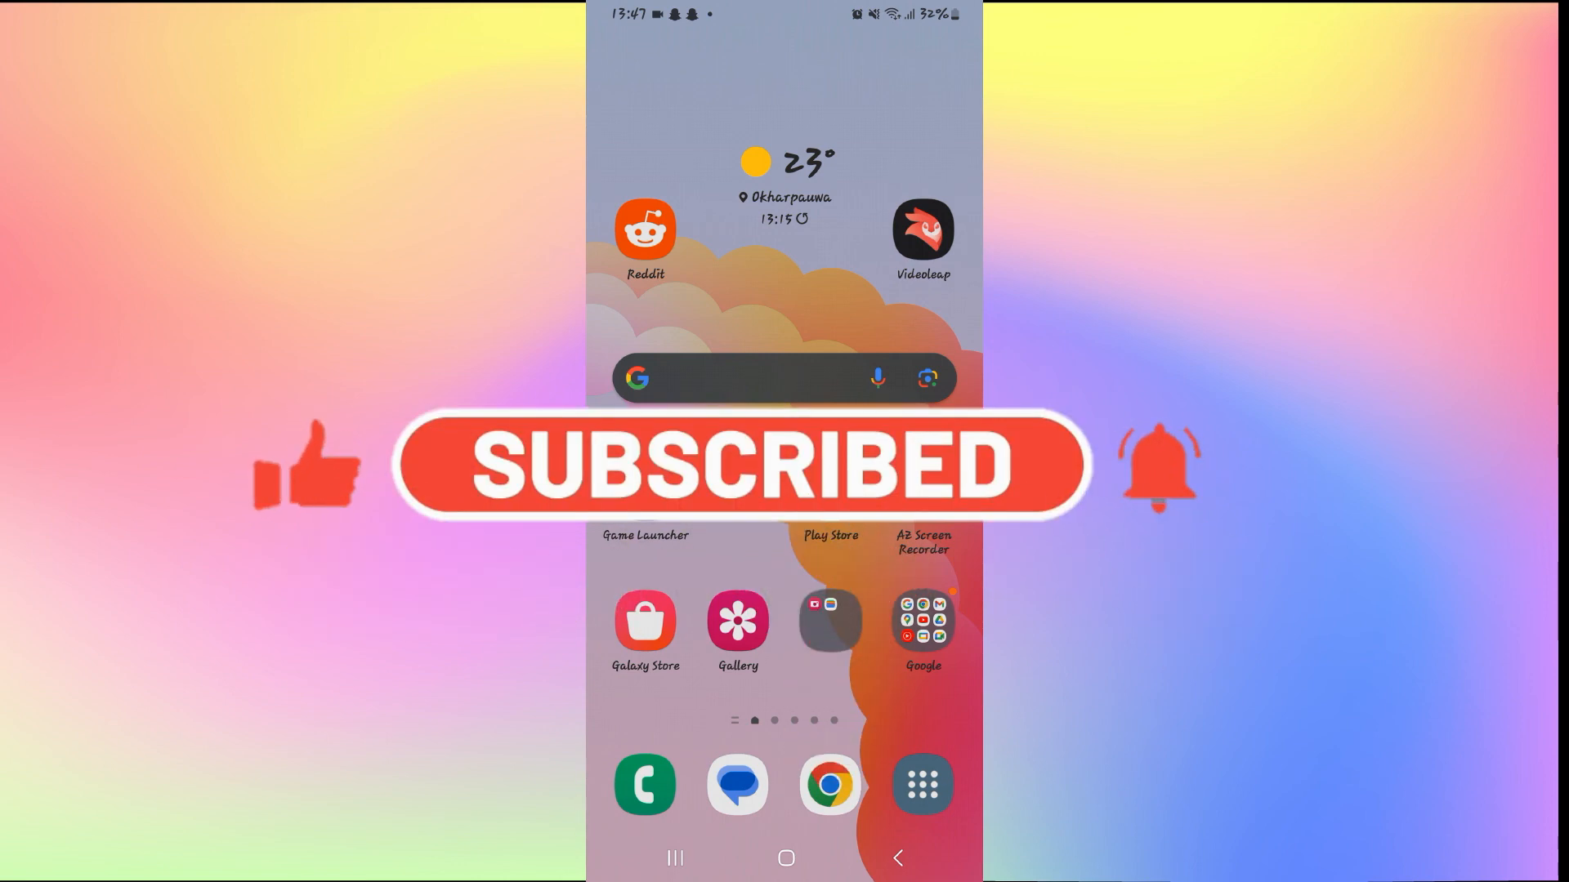